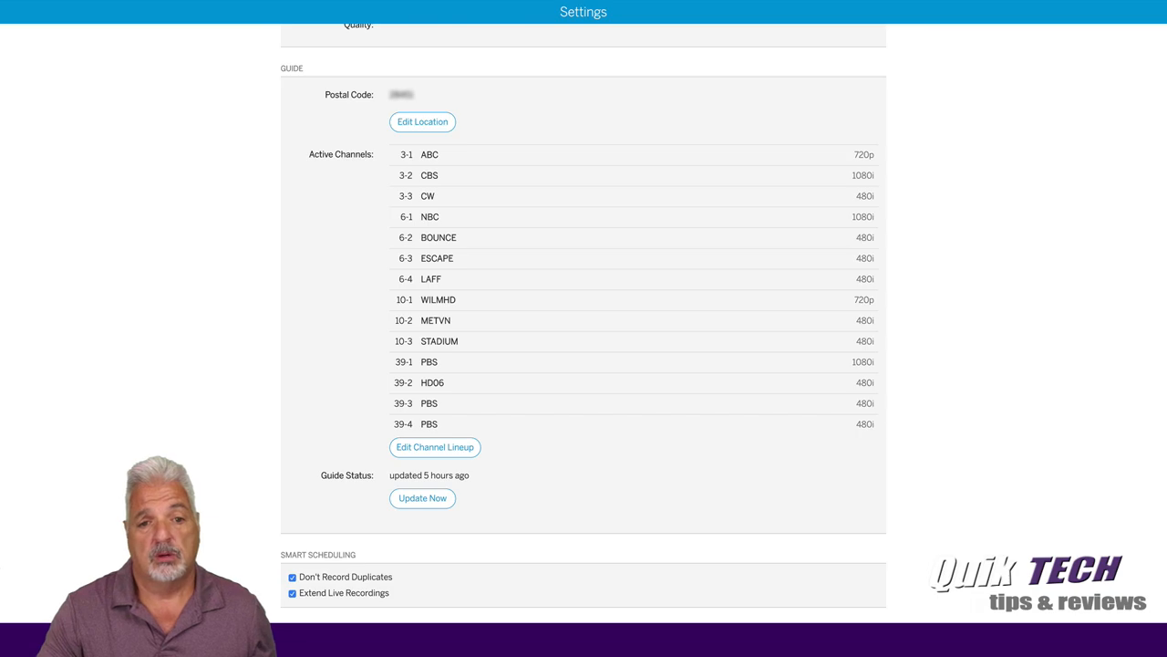
mouse_move(622, 114)
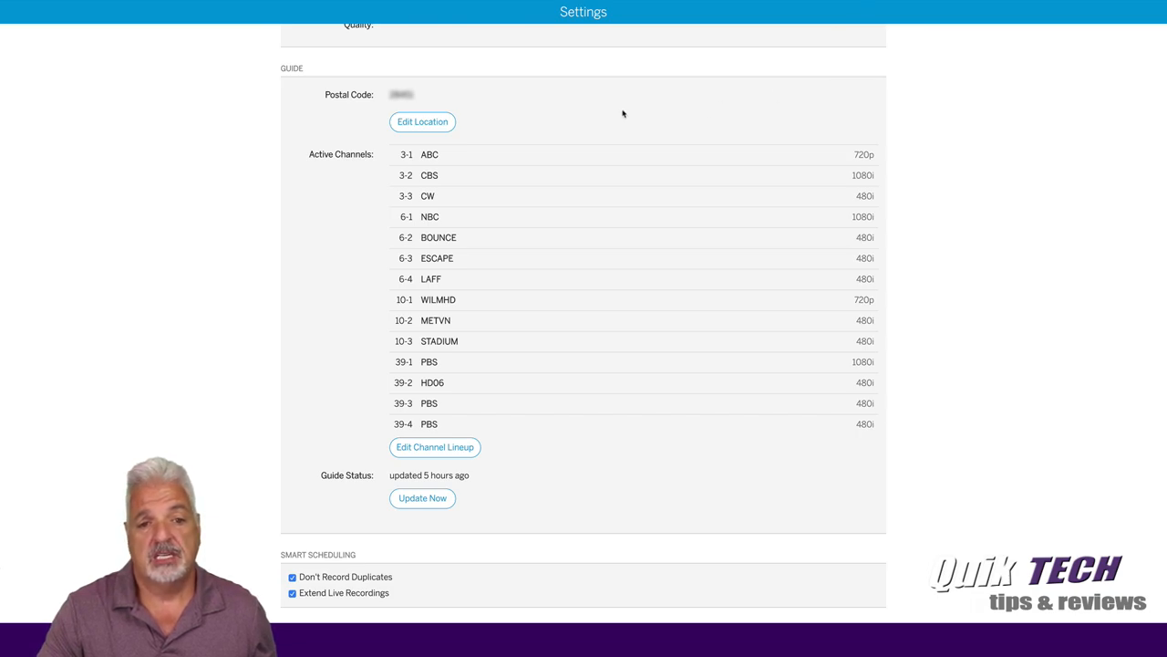
mouse_move(579, 284)
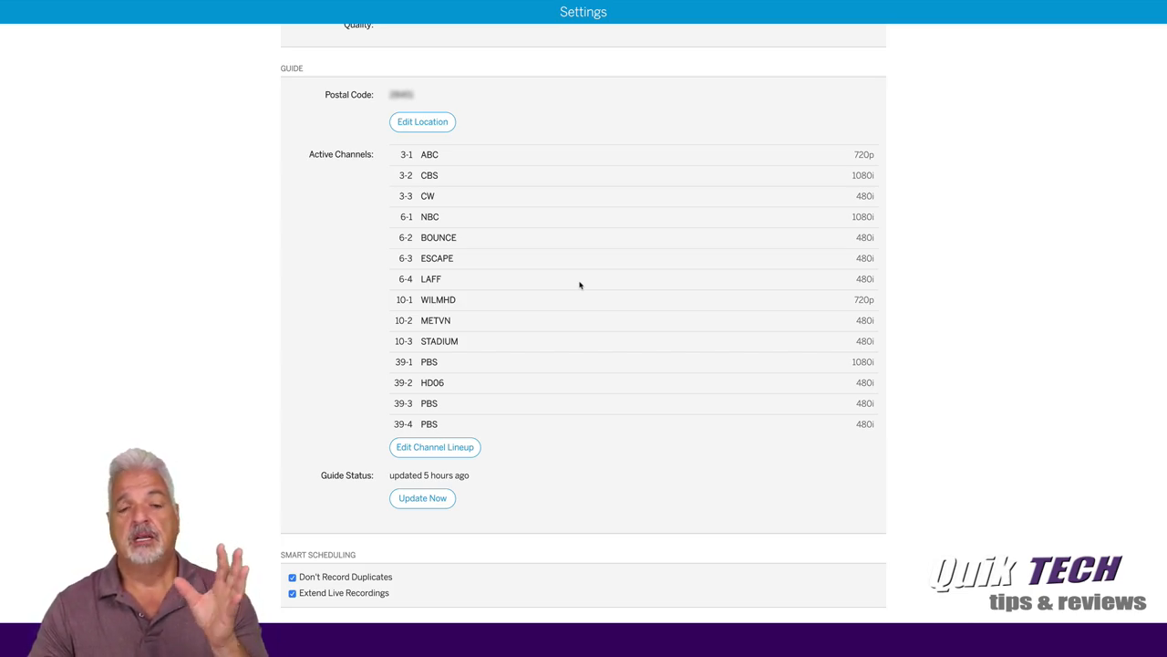
mouse_move(592, 268)
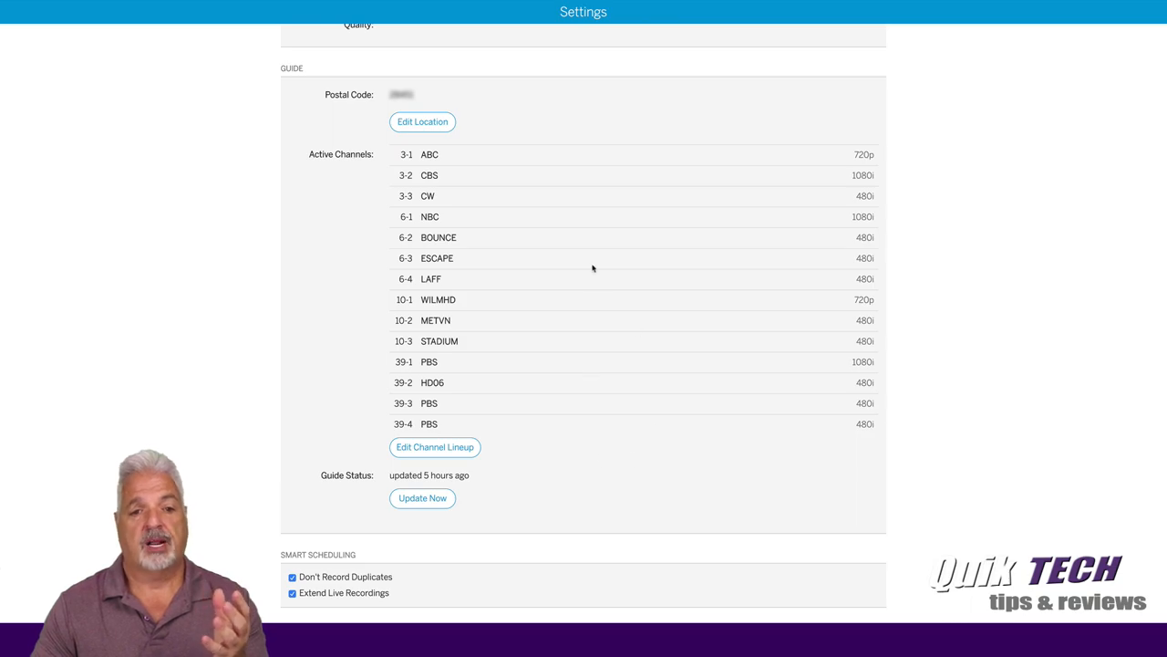
mouse_move(573, 187)
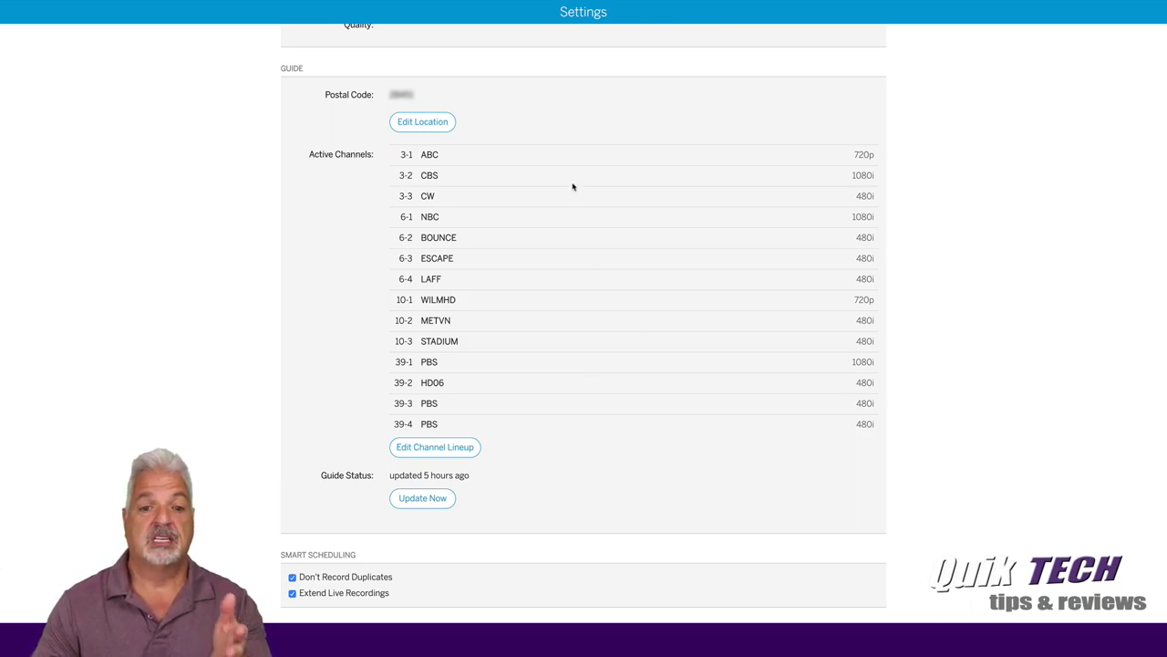
mouse_move(685, 455)
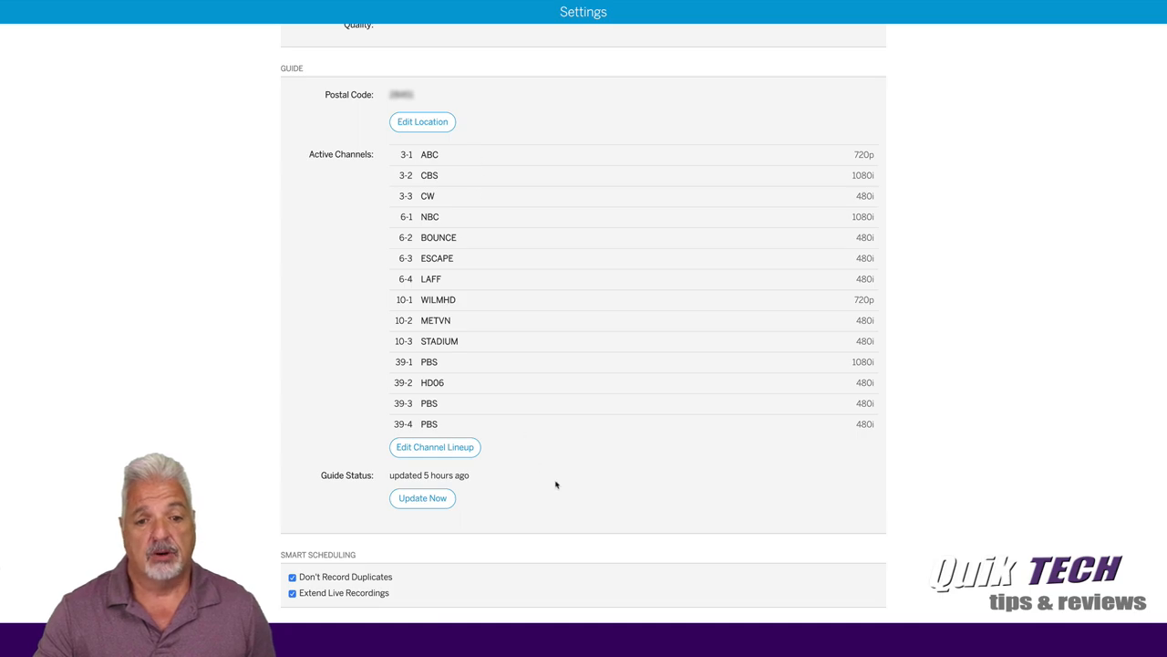
mouse_move(502, 380)
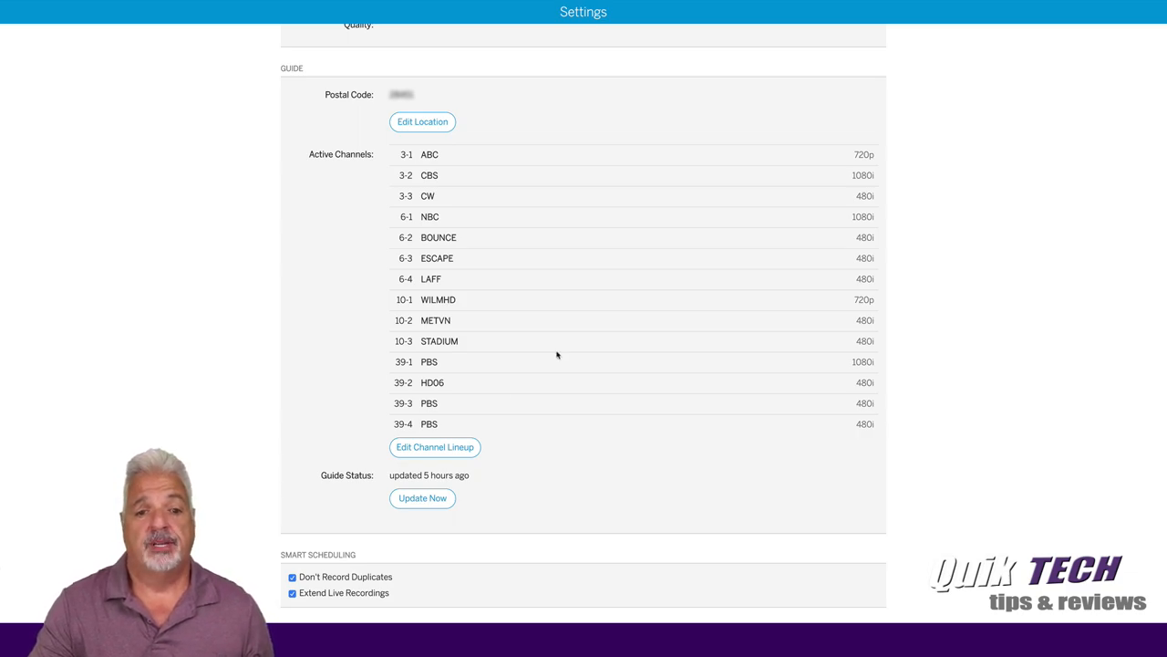
mouse_move(513, 382)
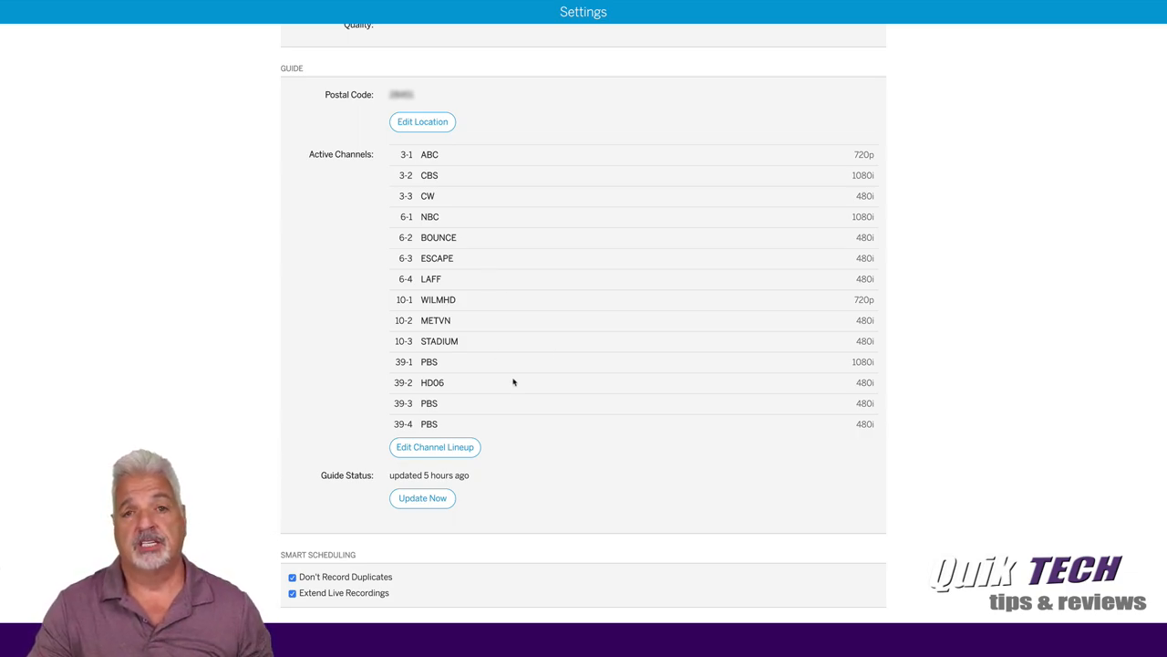
mouse_move(482, 420)
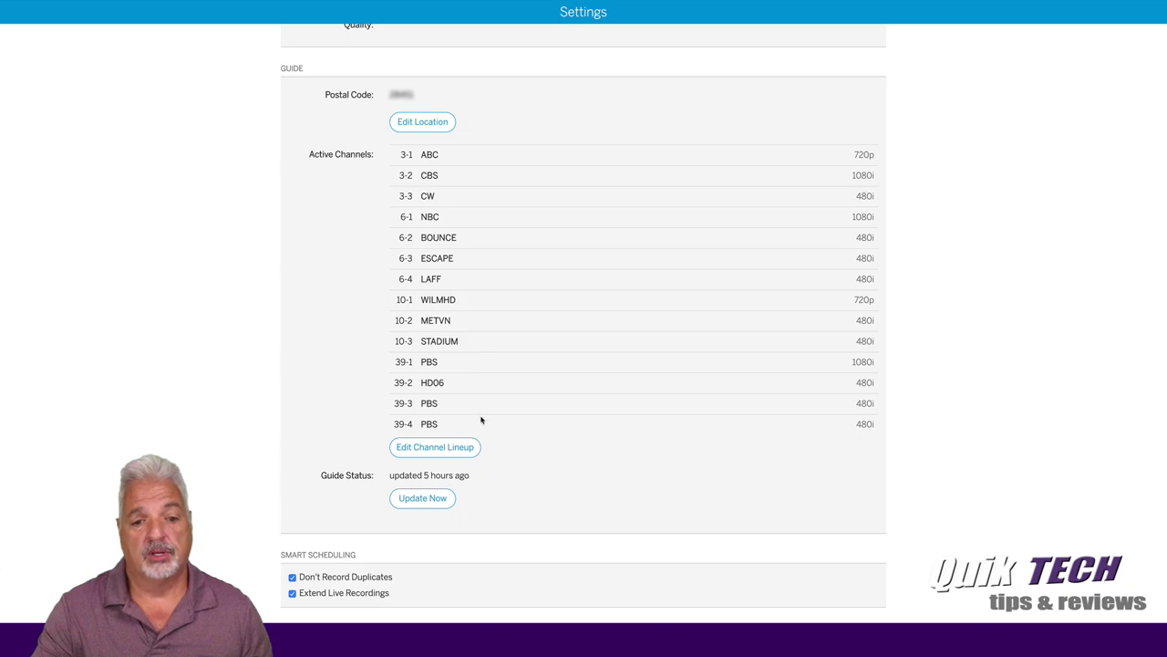
mouse_move(537, 430)
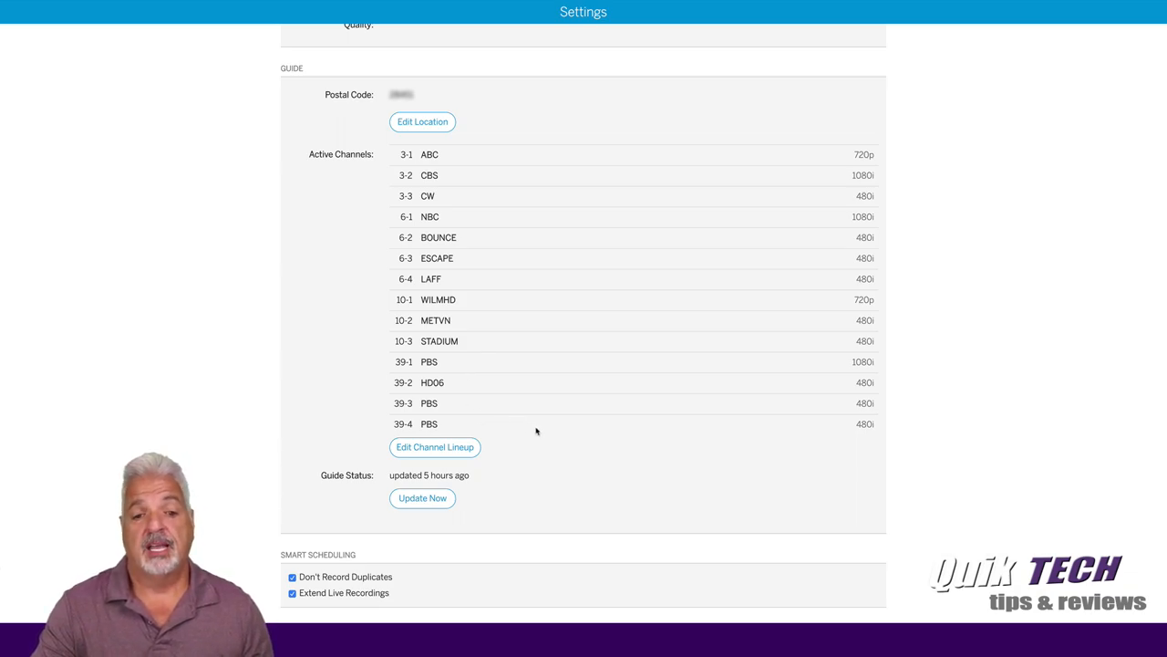
mouse_move(561, 437)
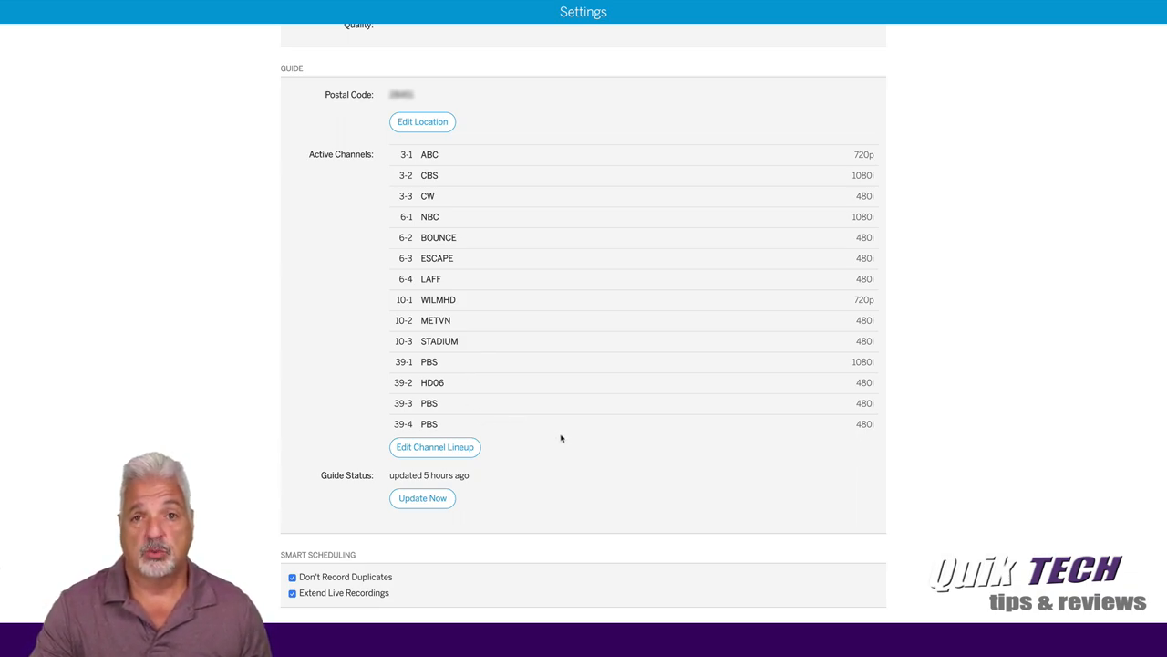